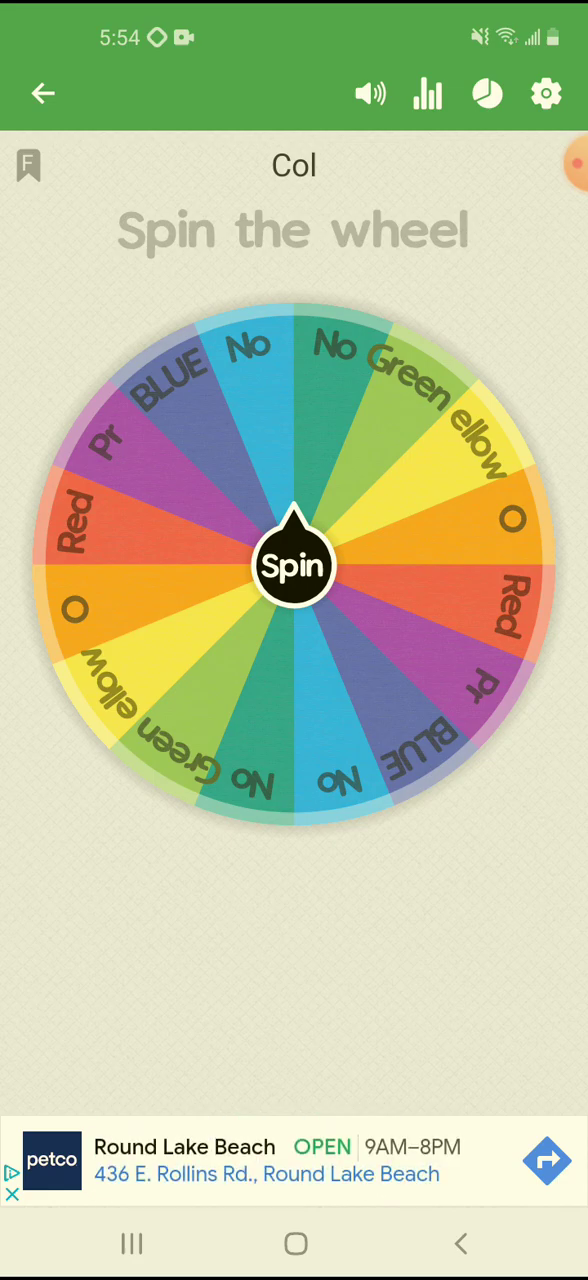
Spin the 'Col' wheel three times until it lands on Yellow, then enter the wheel editor
left_click(294, 564)
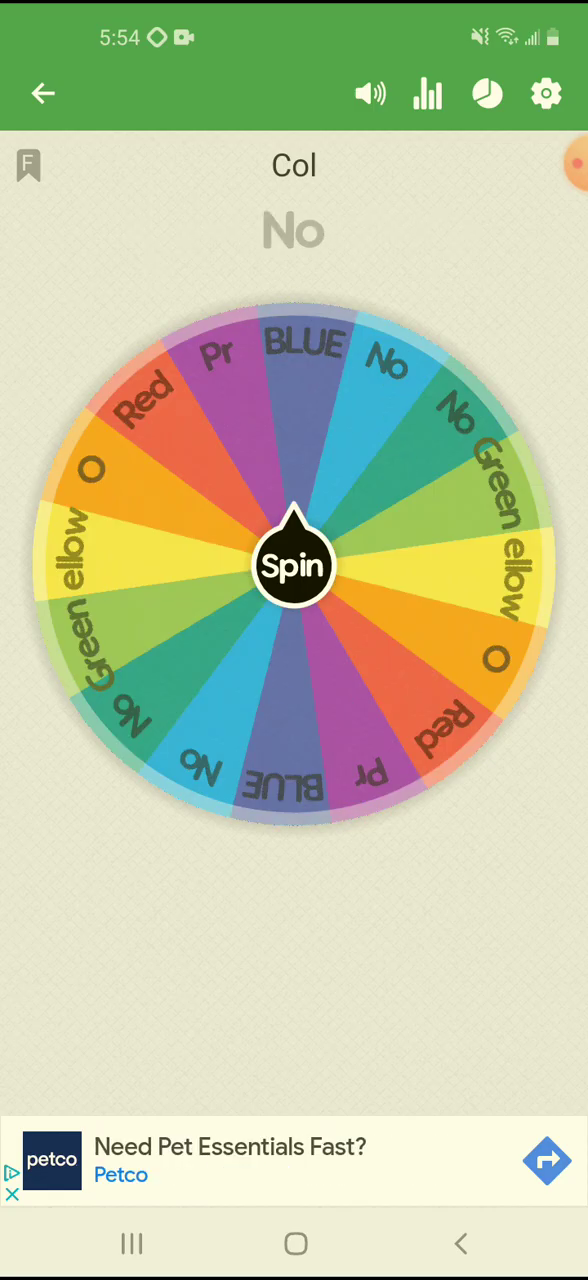
left_click(294, 564)
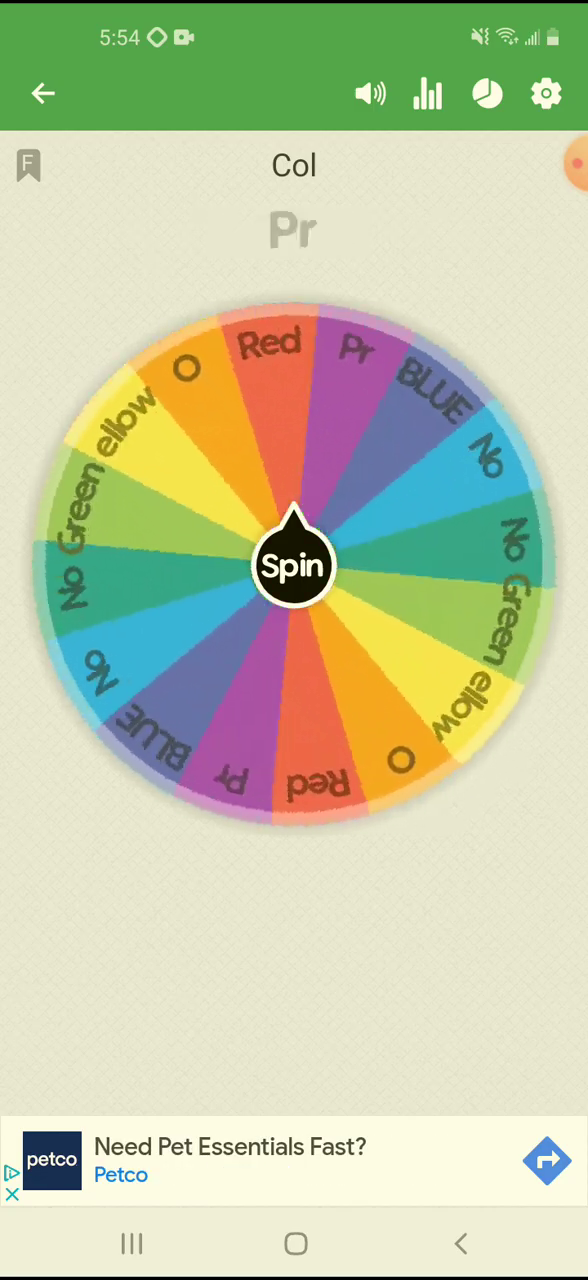
left_click(294, 564)
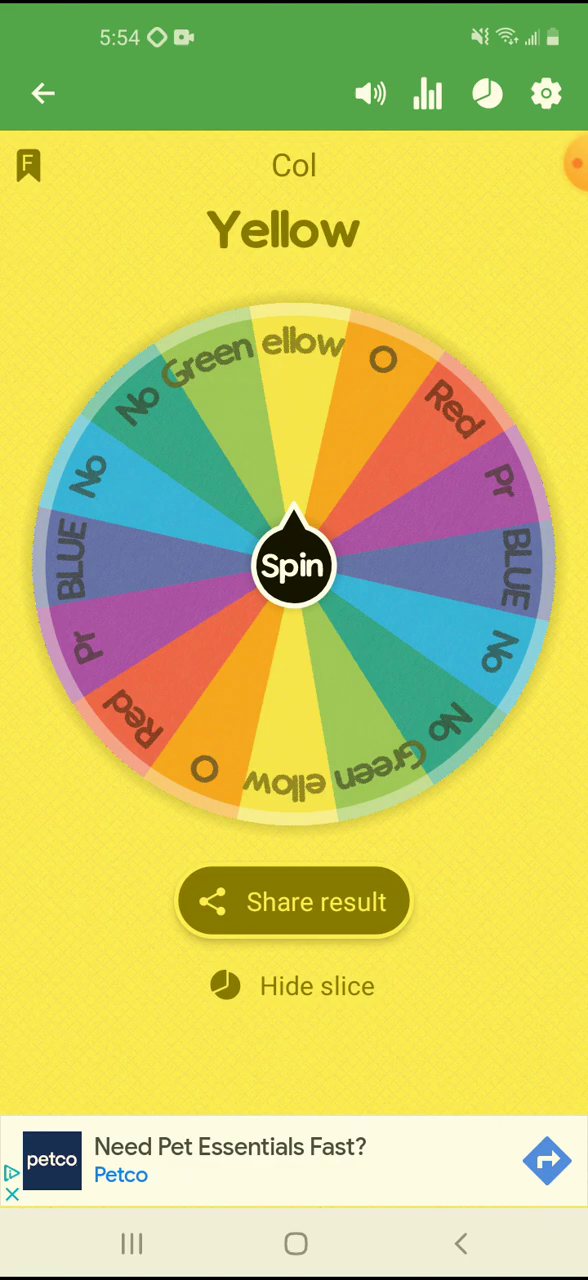
left_click(544, 92)
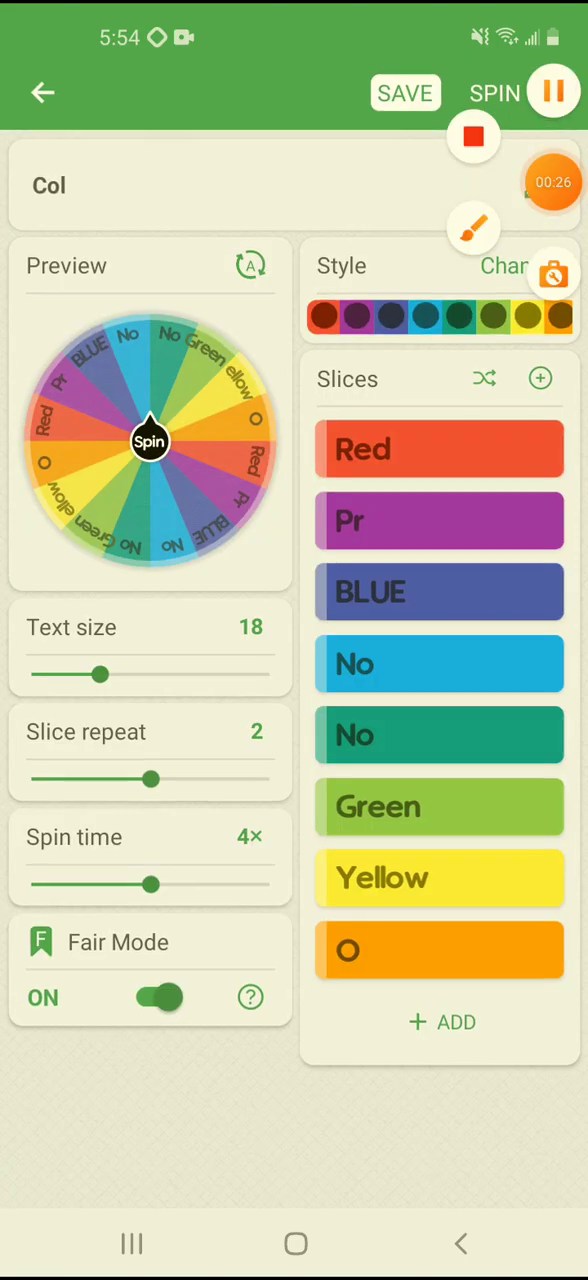